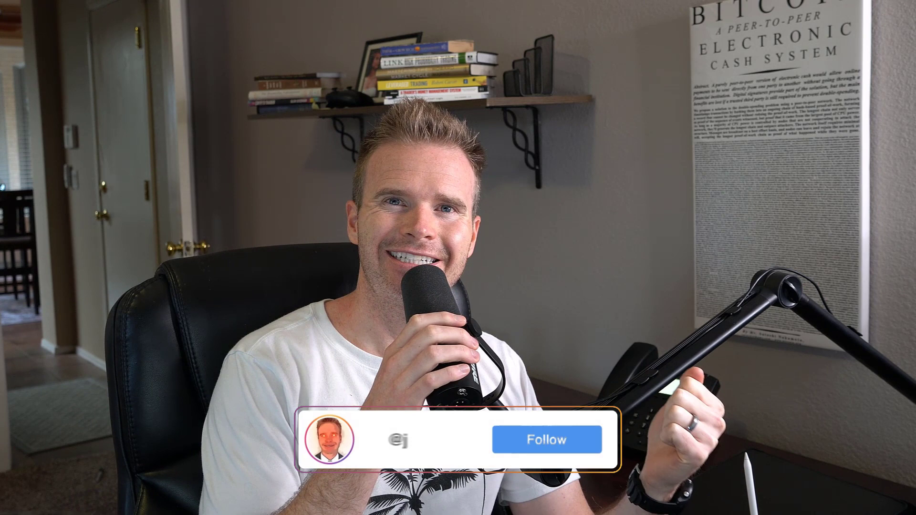
{"action": "left_click", "coordinate": [547, 440]}
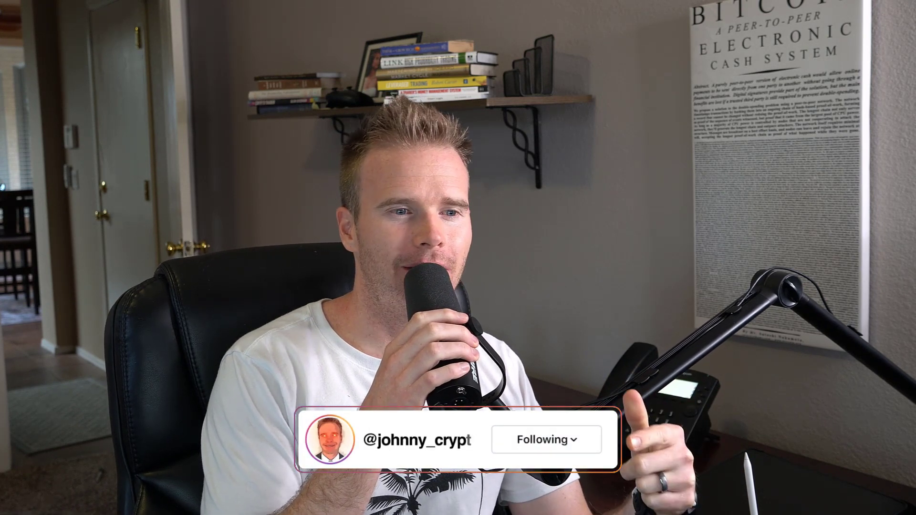